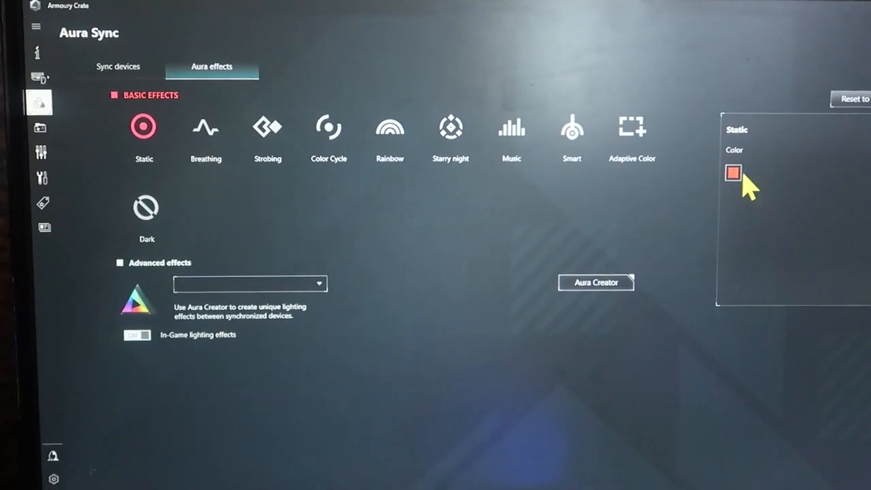
Confirm pure red (R255 G0 B0) as the Static effect's lighting colour in the picker
click(732, 173)
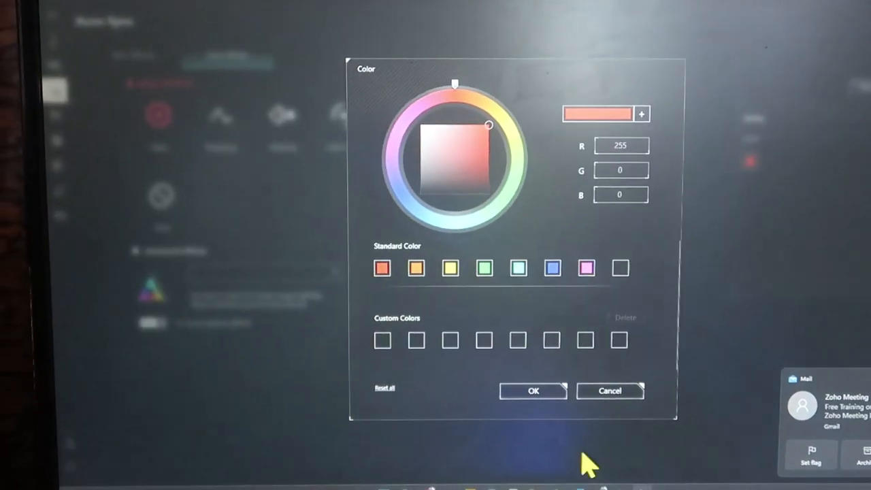
click(533, 390)
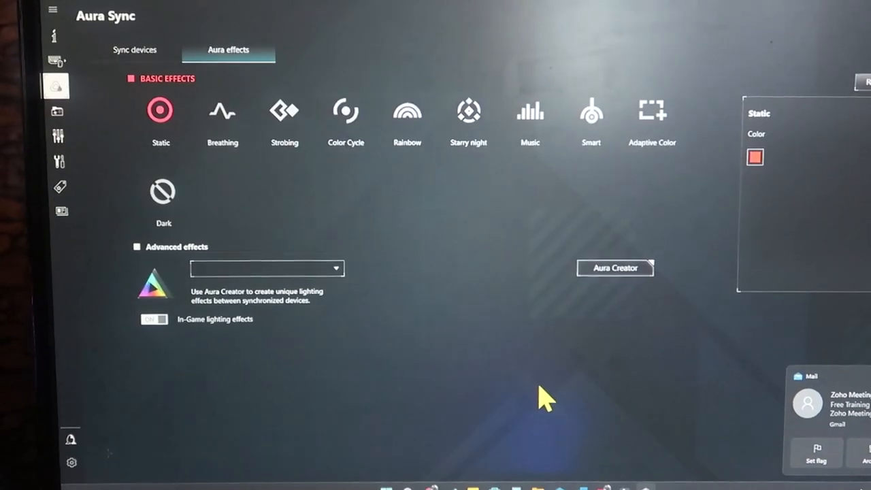